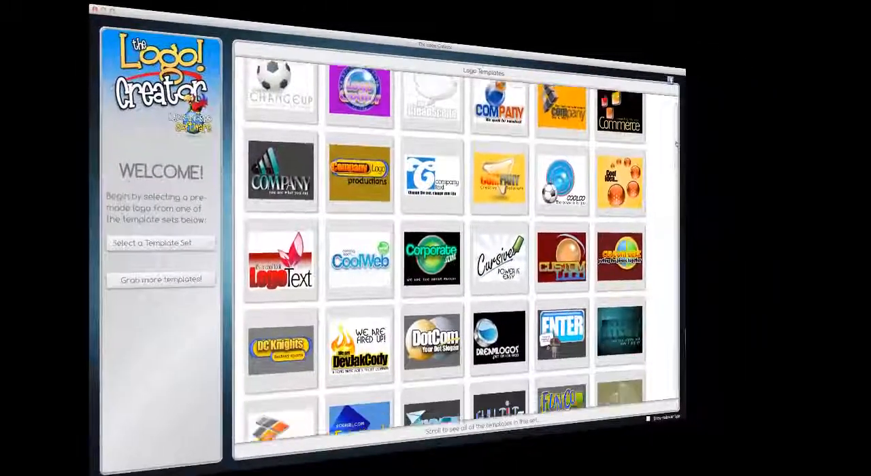
Scroll the Logo Templates grid and load the TopNotch template into the canvas editor
scroll("down", 3)
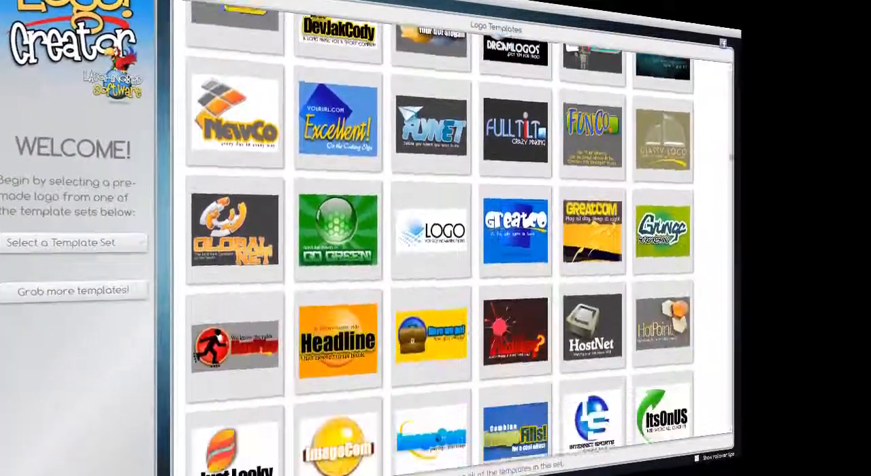
scroll("down", 3)
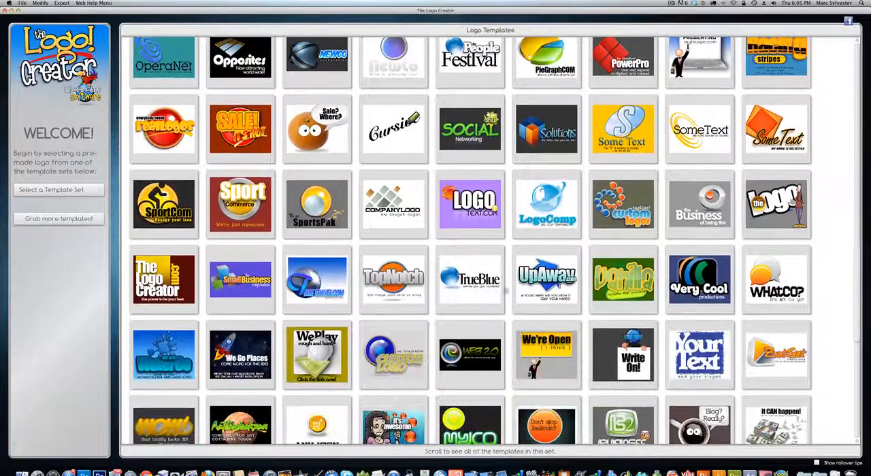
left_click(394, 279)
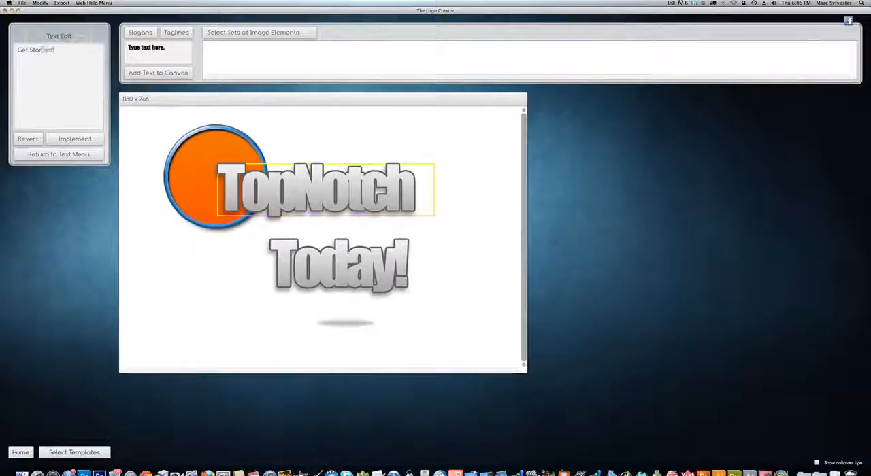